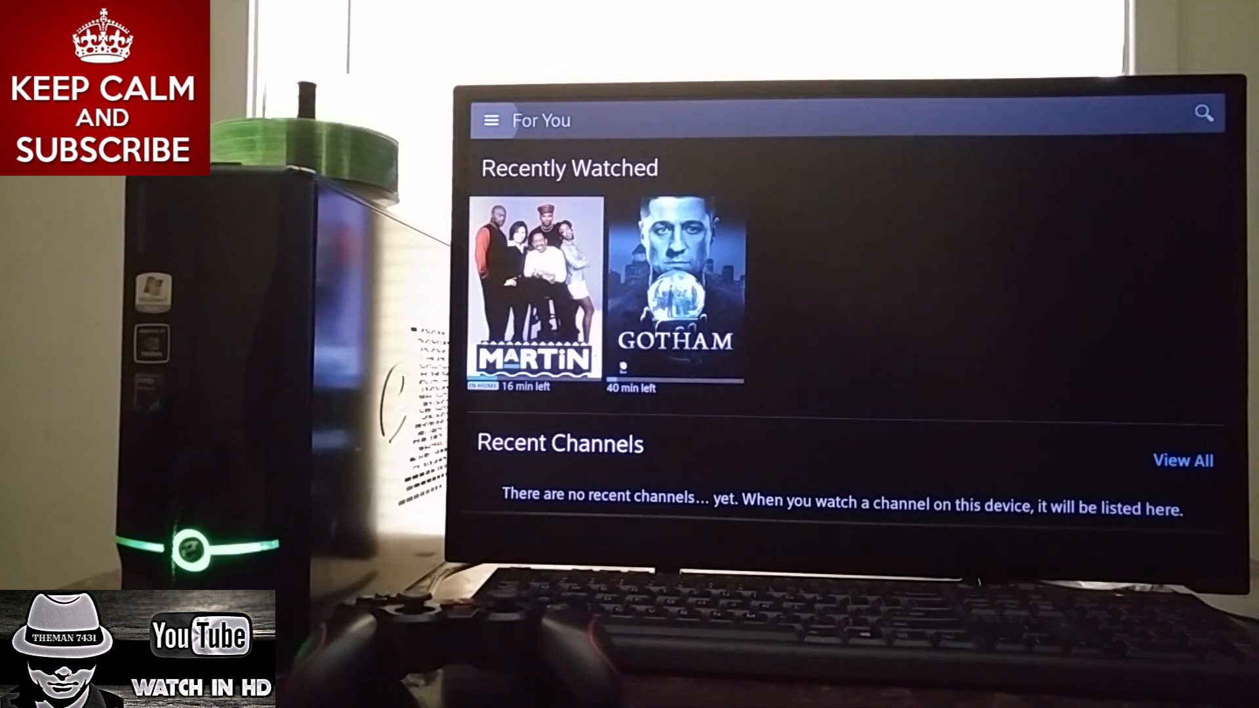
- Open the side menu over For You and scroll through its Saved, Guide and On Demand sections
click(490, 121)
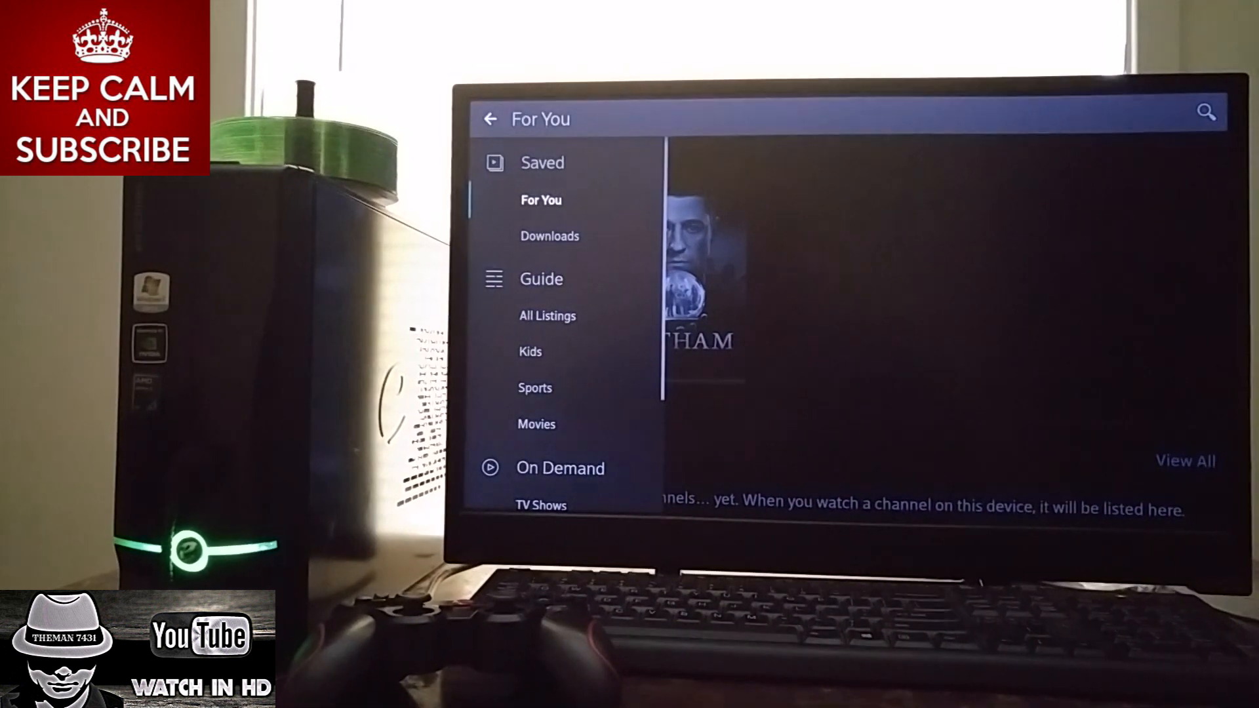
scroll(down, 3)
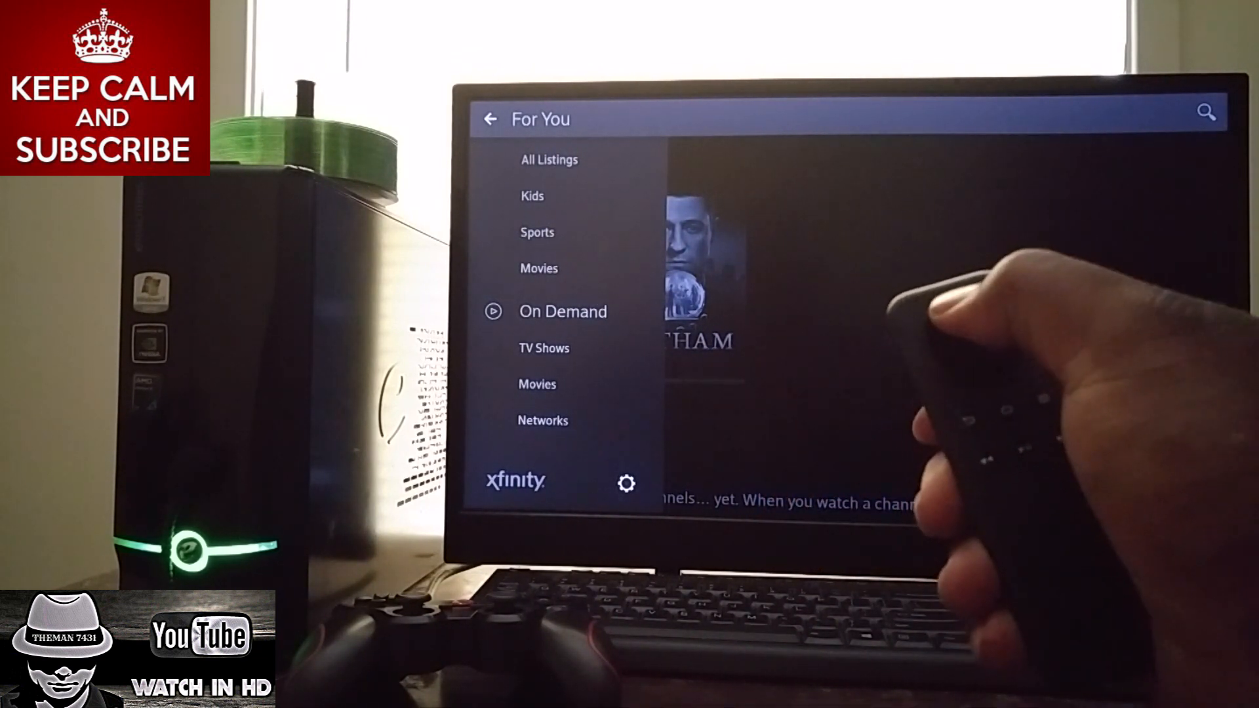
scroll(up, 3)
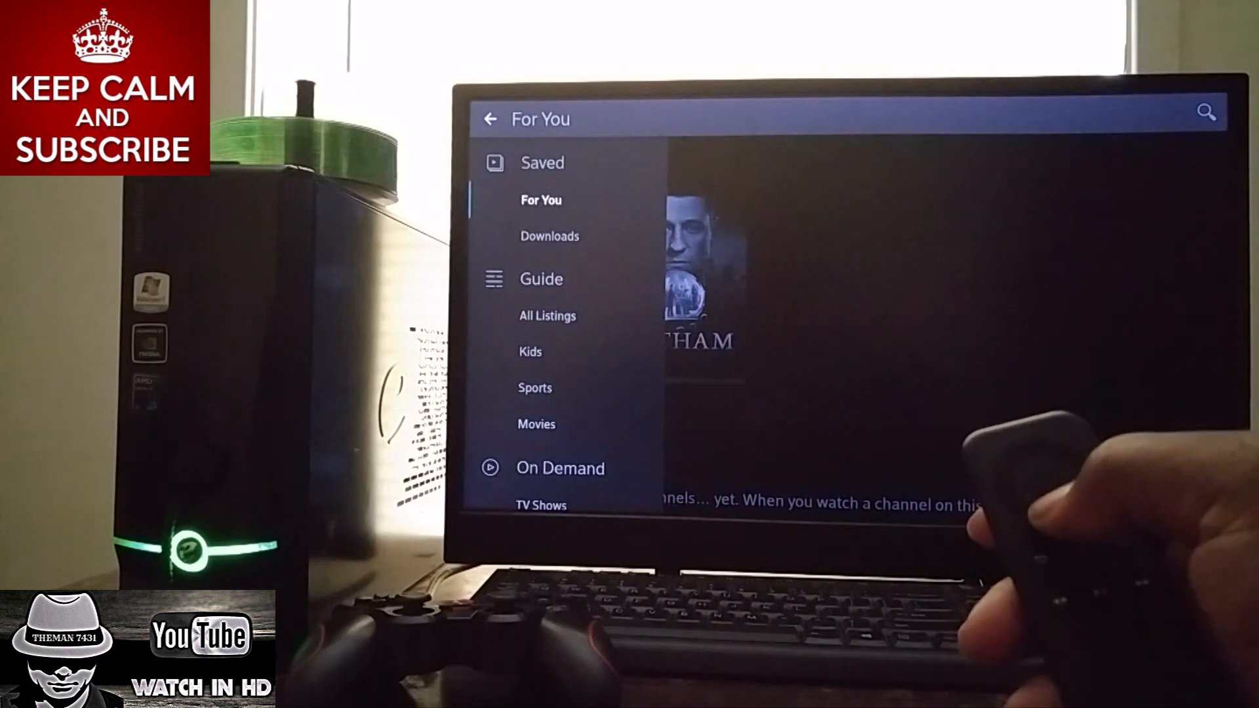
scroll(down, 3)
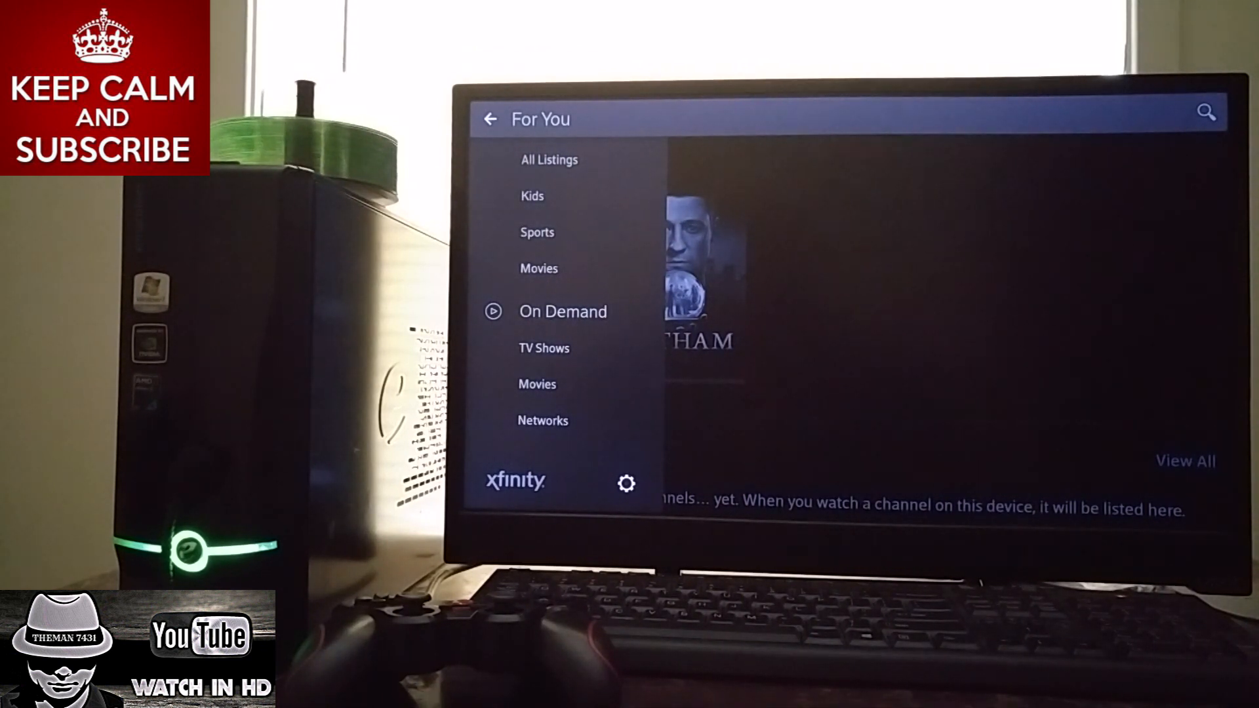
scroll(up, 3)
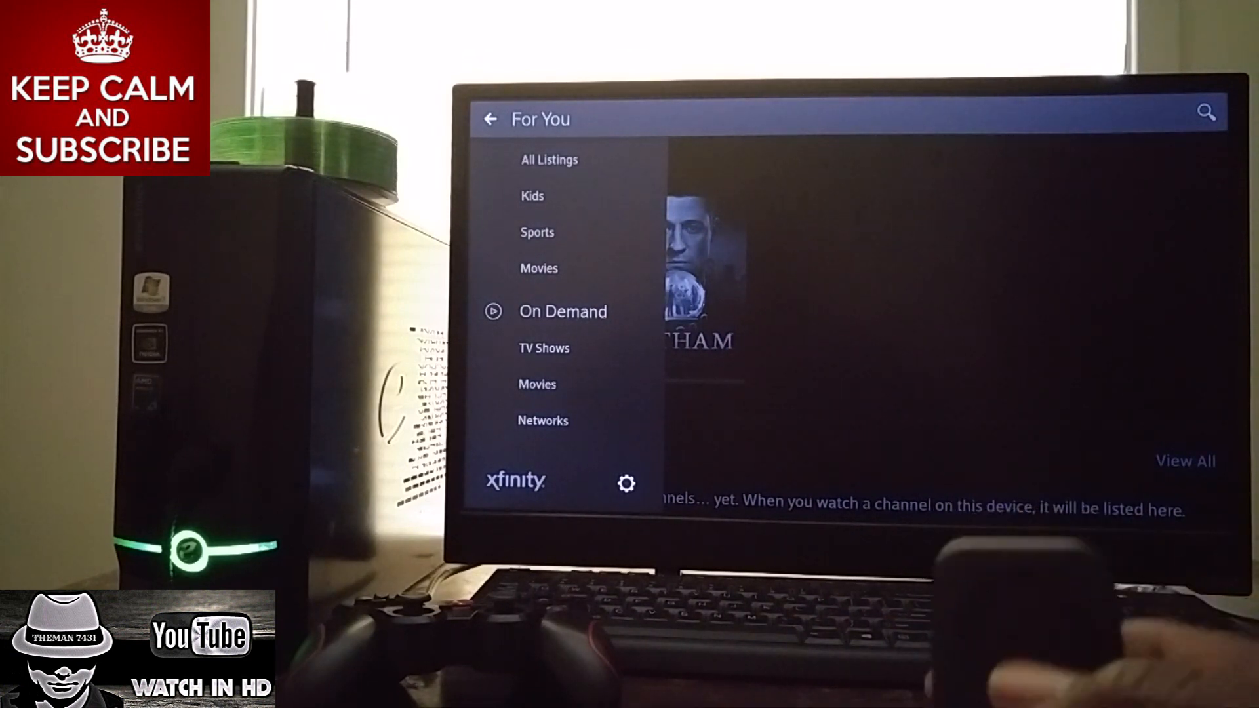
mouse_move(1043, 626)
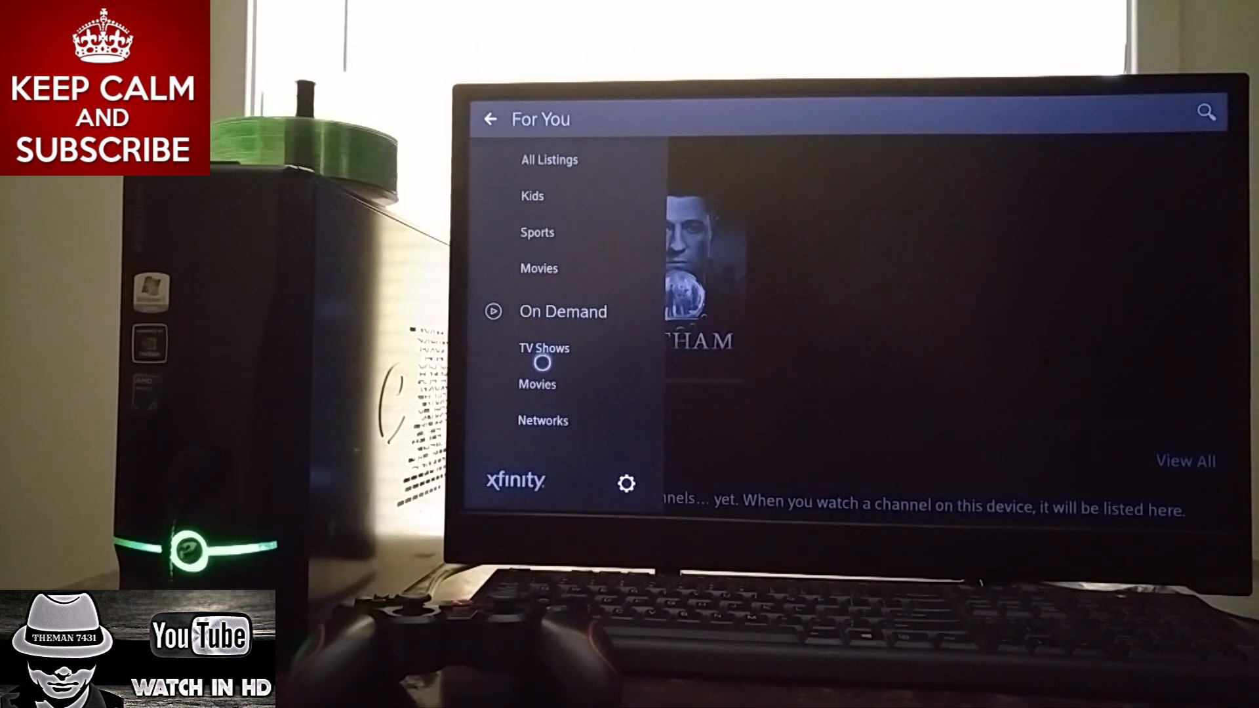
mouse_move(540, 384)
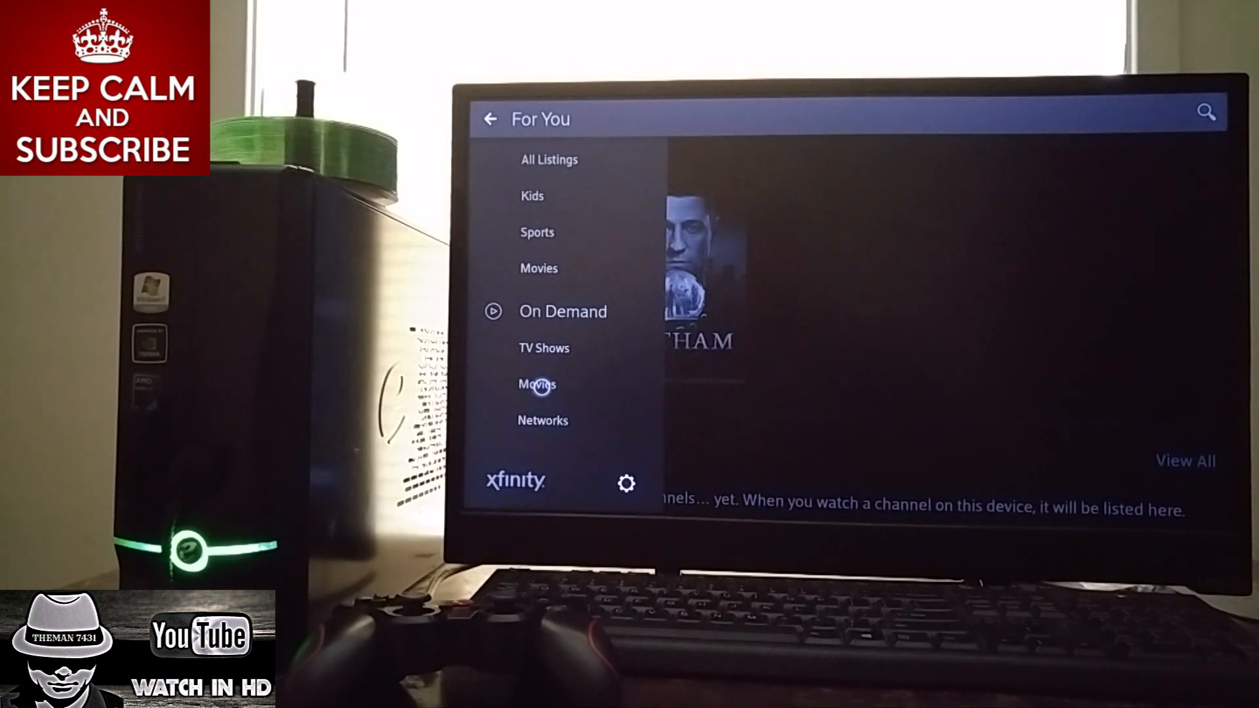
- Open On Demand Movies and scroll down several rows through the popular movies grid
click(562, 313)
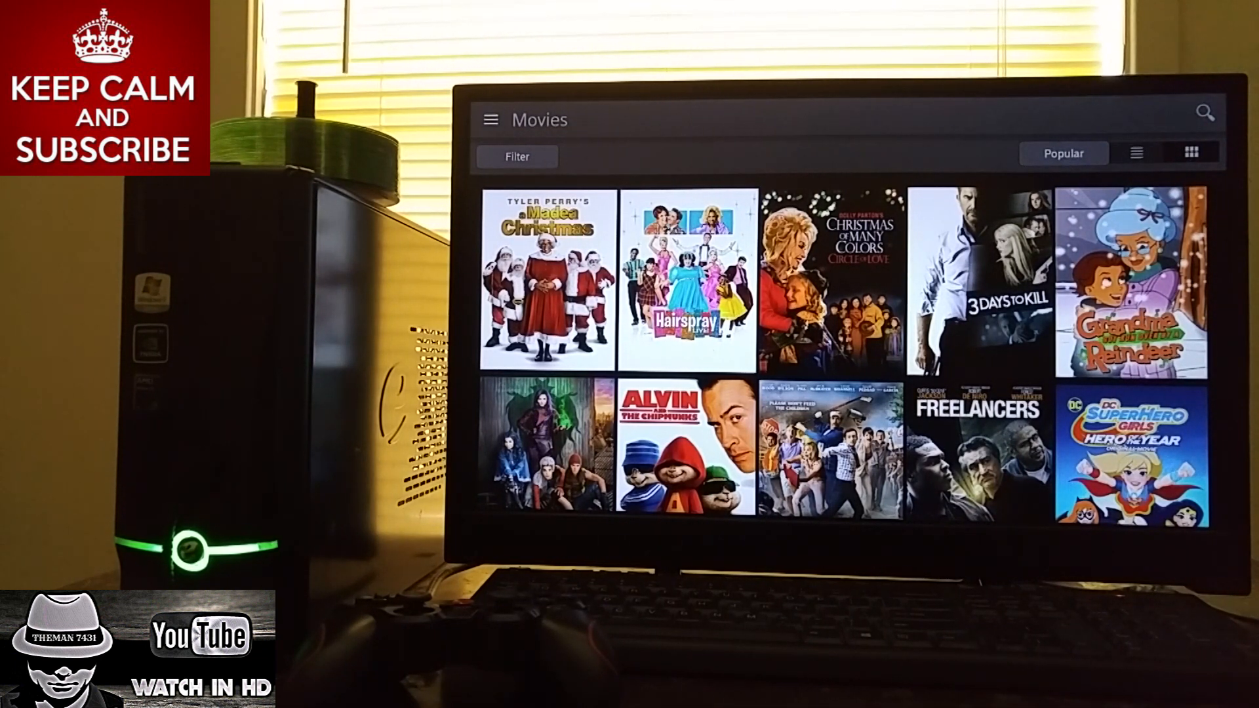
scroll(down, 3)
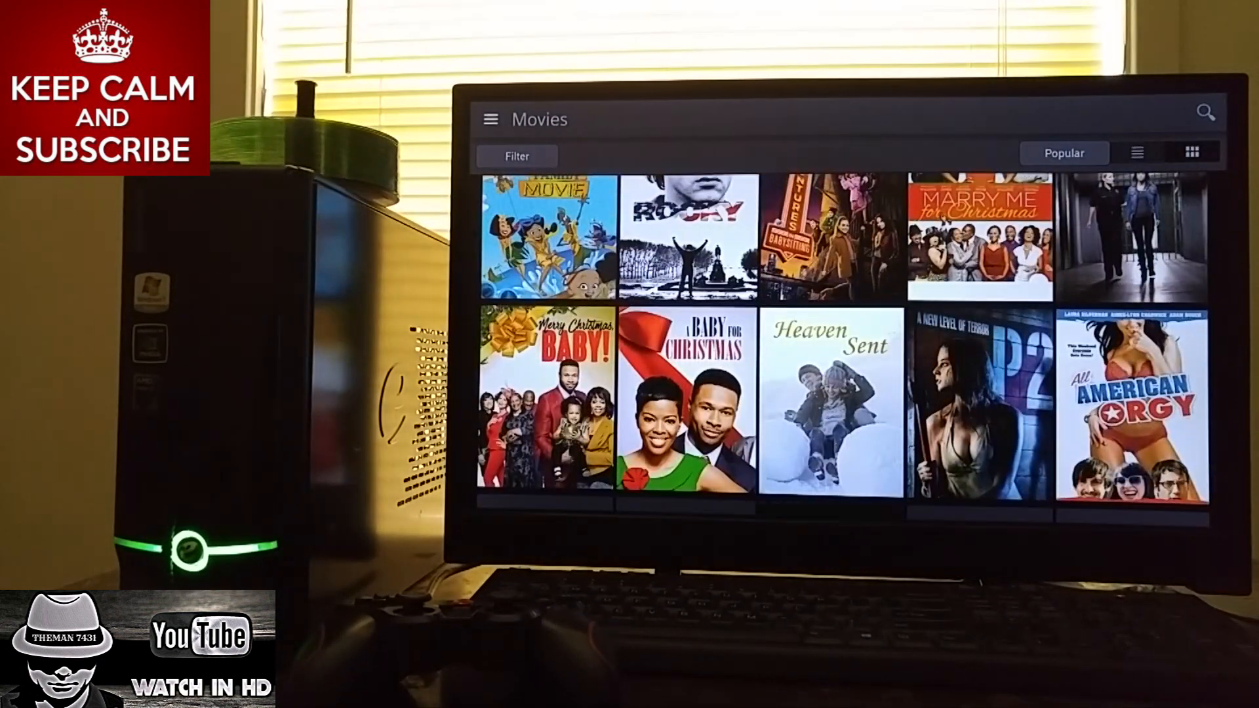
scroll(down, 3)
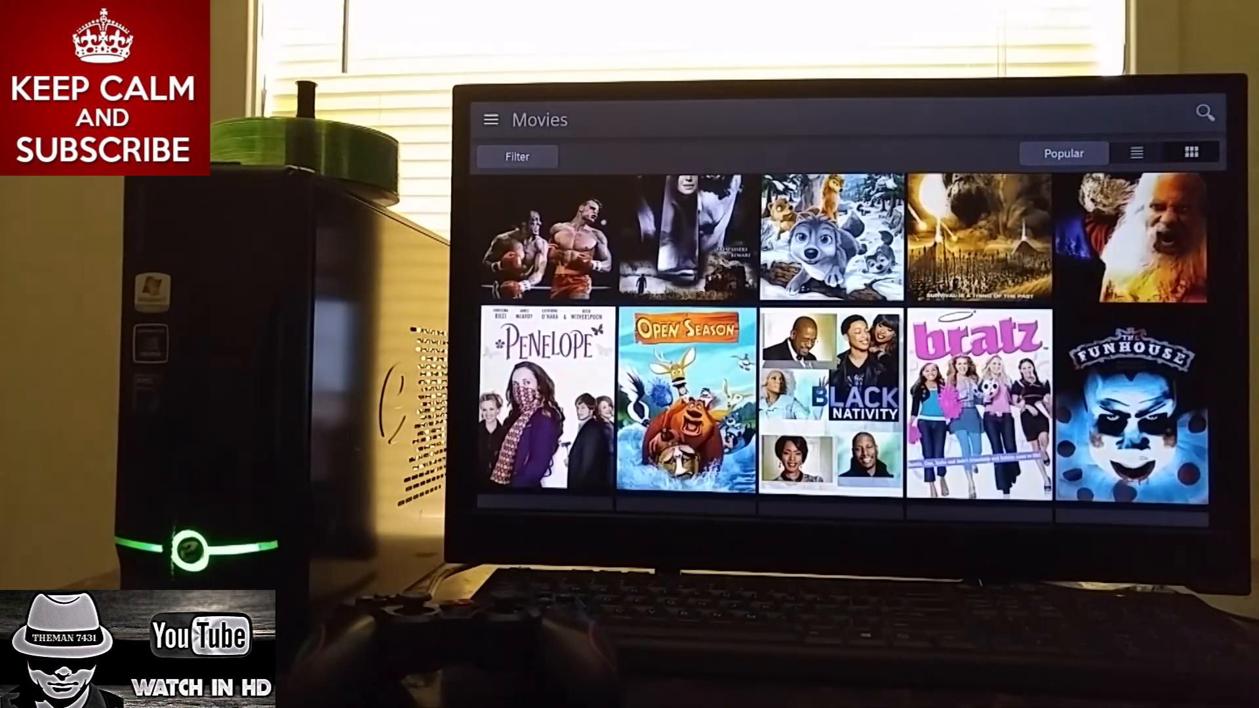
scroll(down, 3)
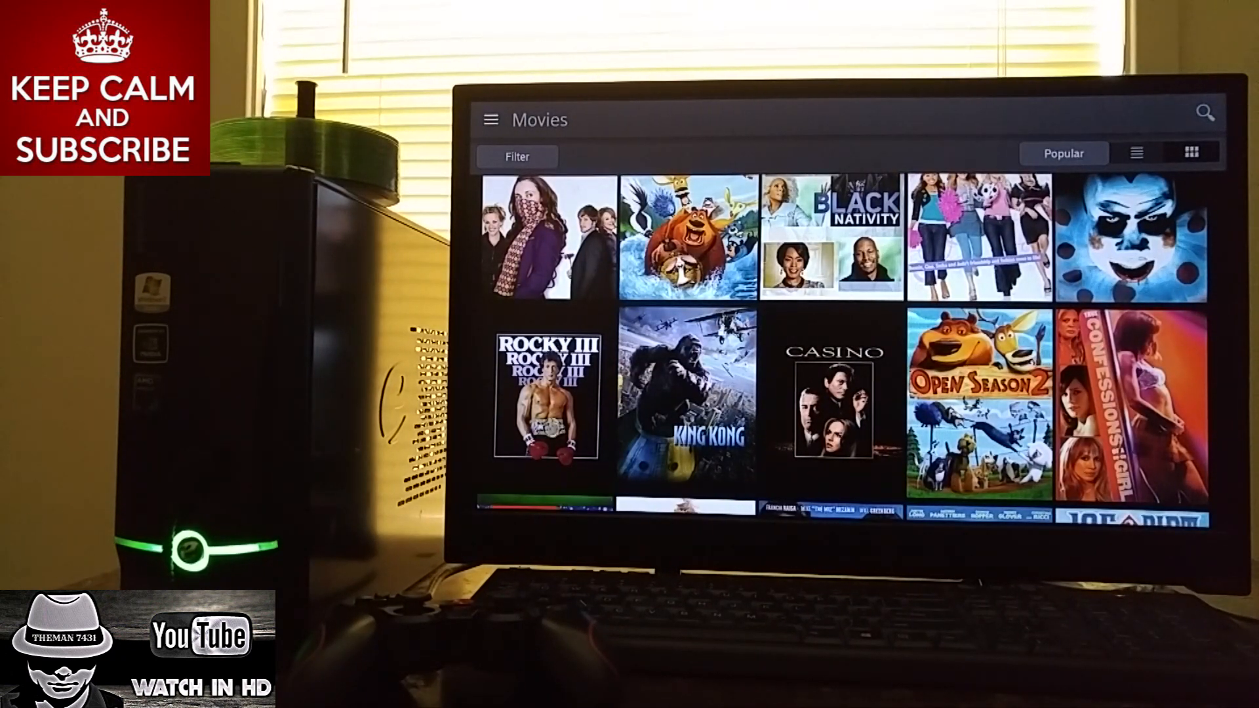
scroll(down, 3)
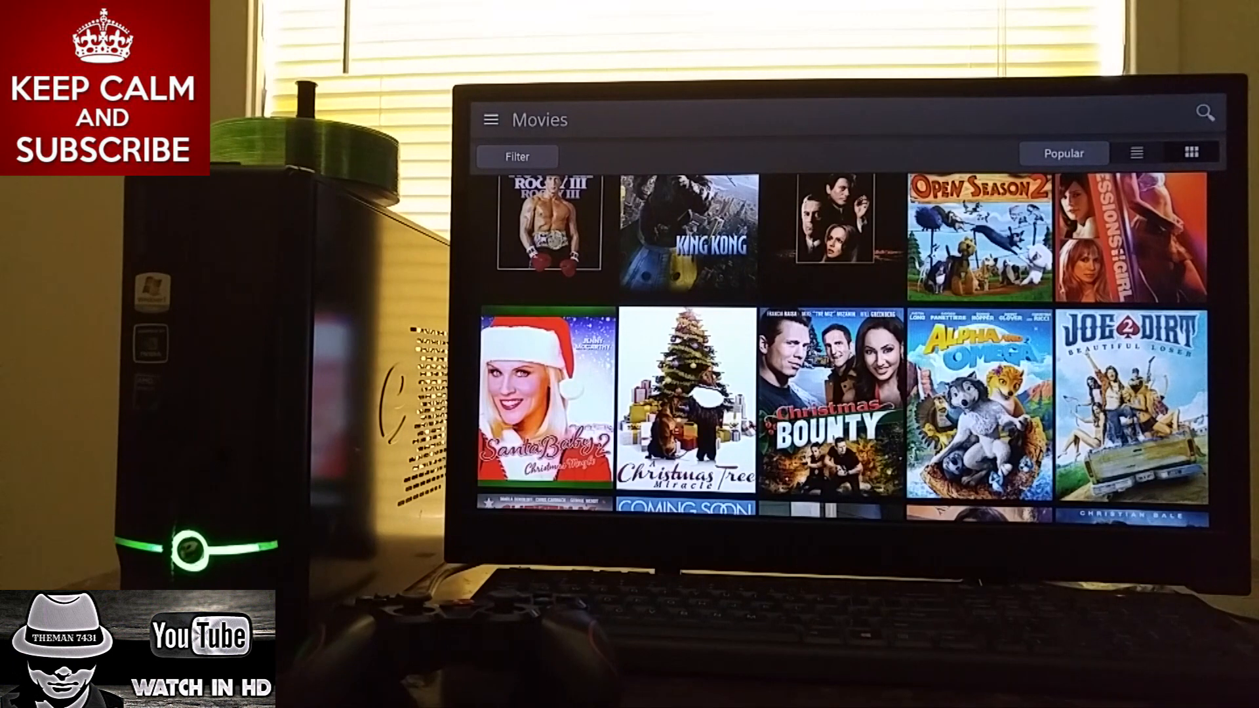
scroll(down, 3)
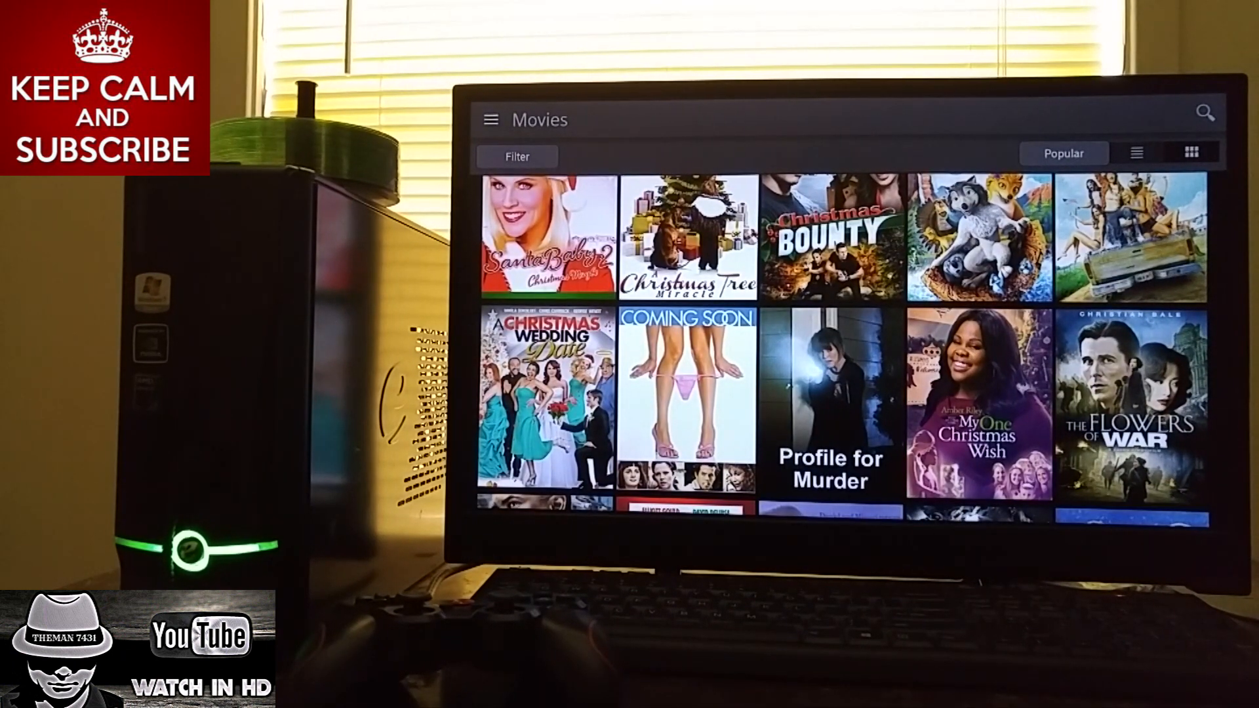